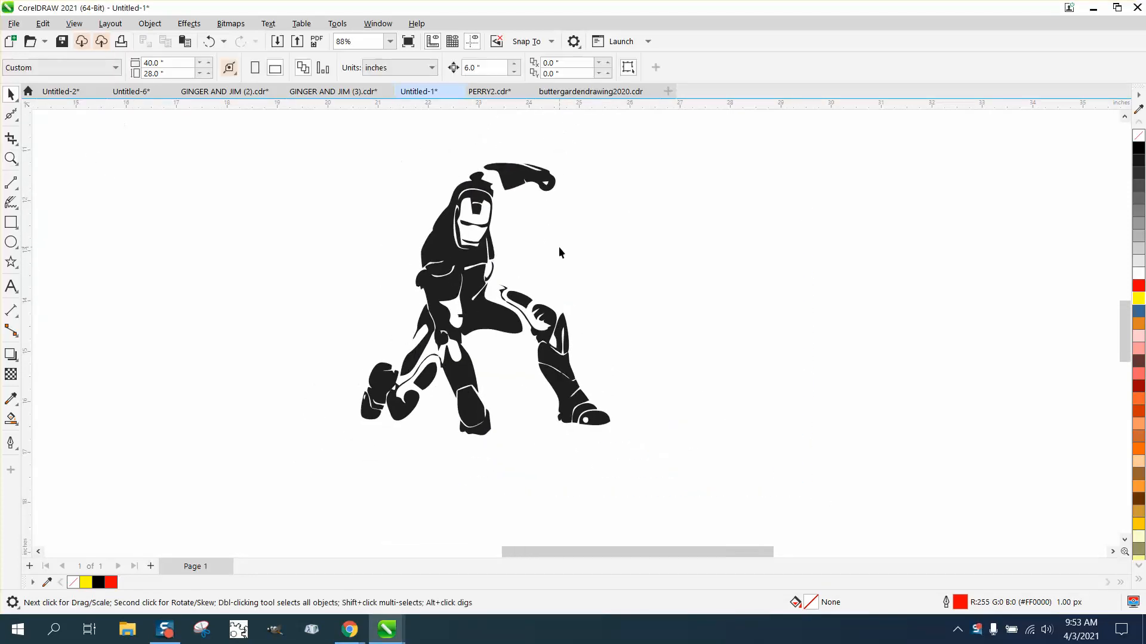
{"action": "mouse_move", "coordinate": [580, 259]}
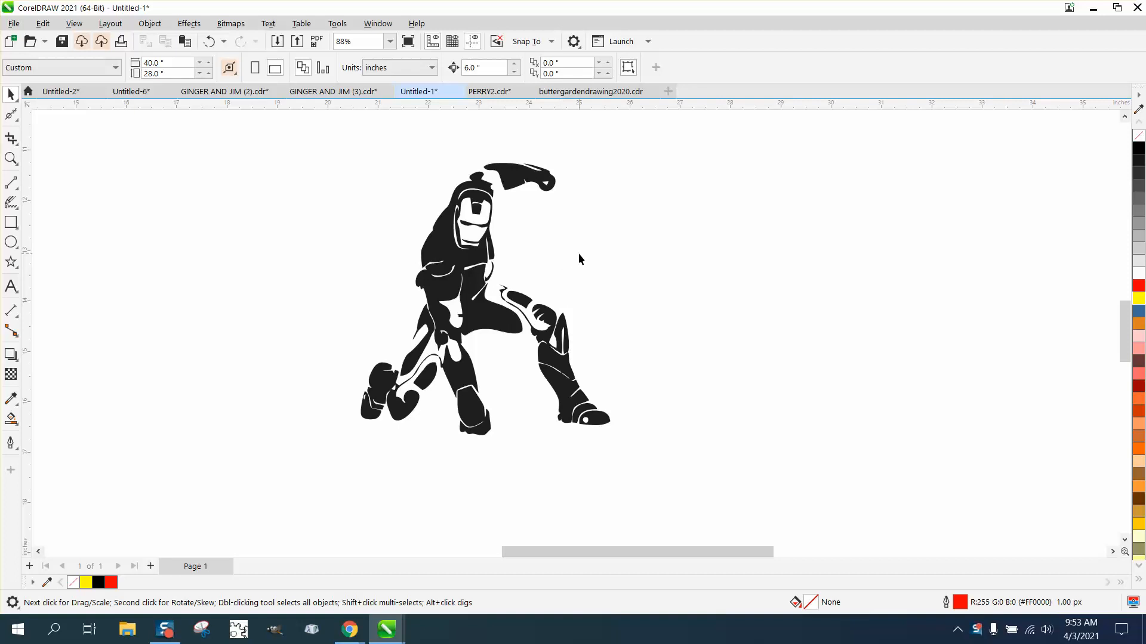
{"action": "mouse_move", "coordinate": [520, 221]}
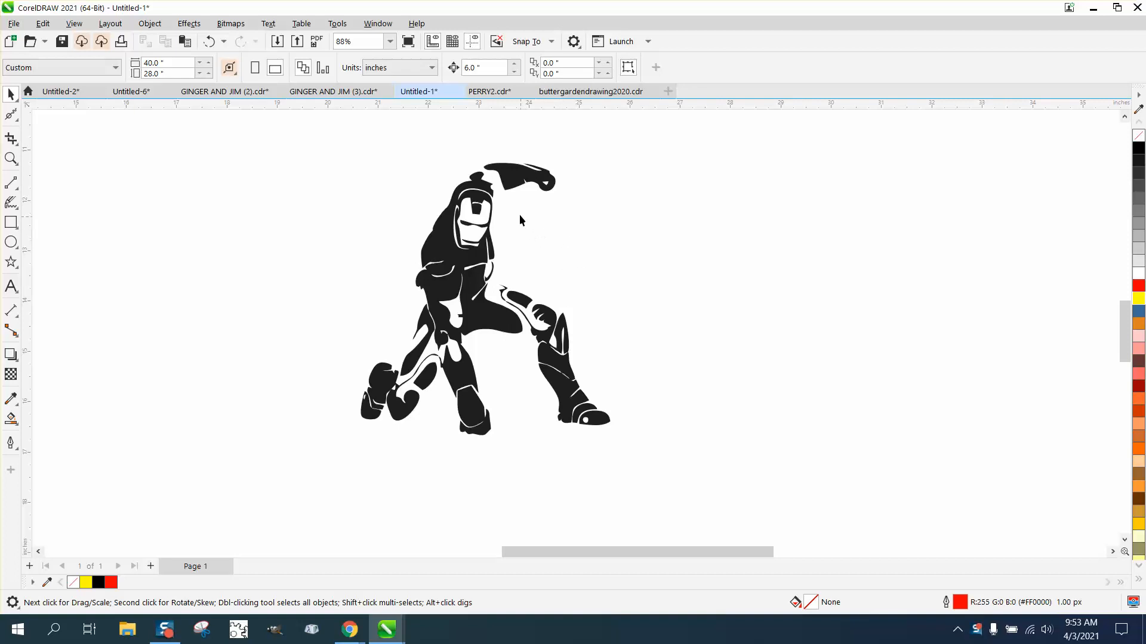
{"action": "mouse_move", "coordinate": [446, 263]}
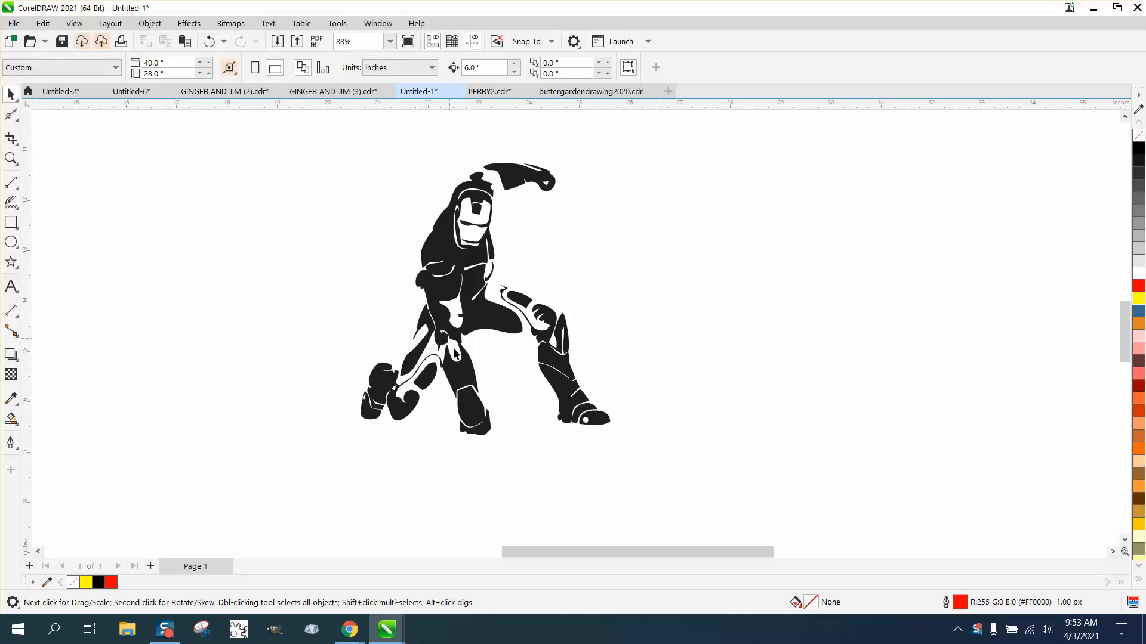
- Select the whole Iron Man silhouette and duplicate it as an unfilled red-outlined copy to the right
{"action": "left_click", "coordinate": [468, 300]}
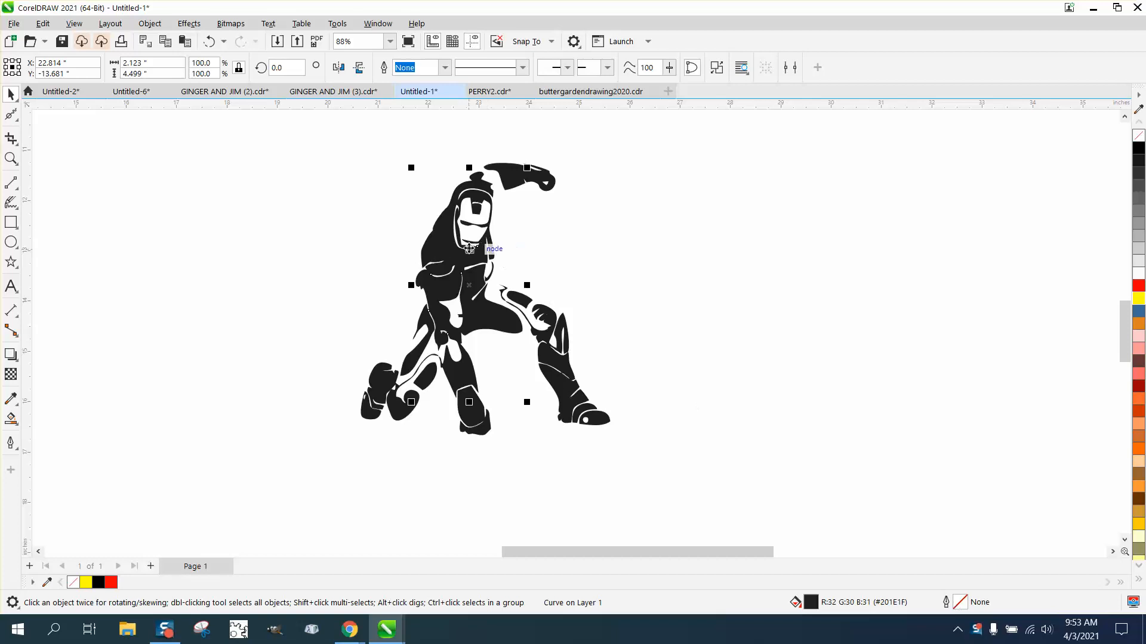
{"action": "left_click", "coordinate": [468, 300]}
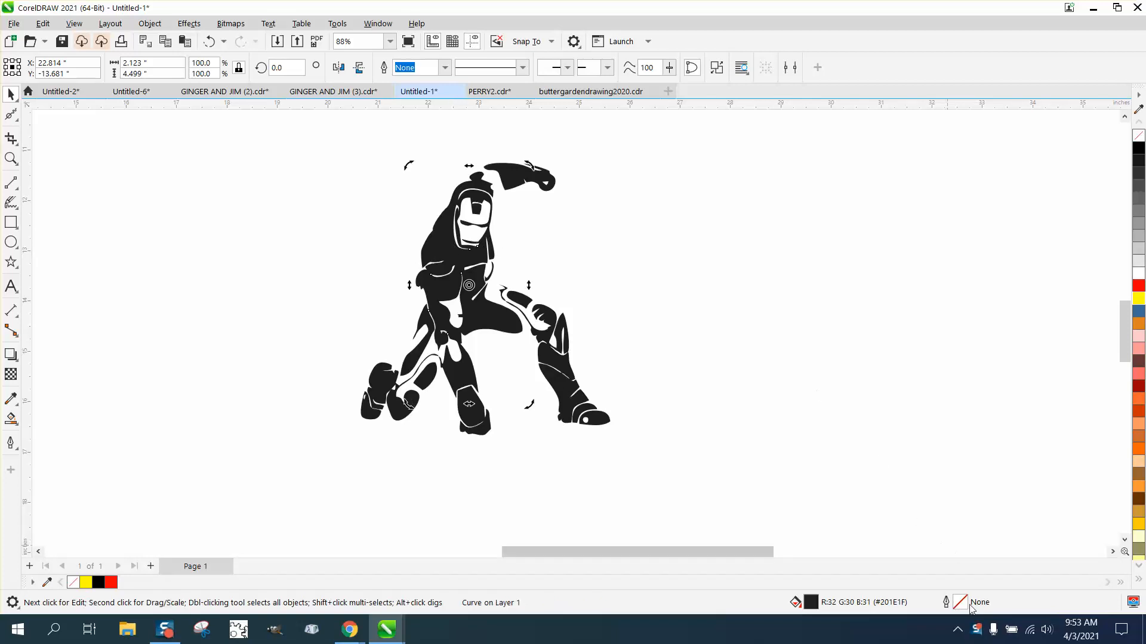
{"action": "left_click", "coordinate": [376, 271]}
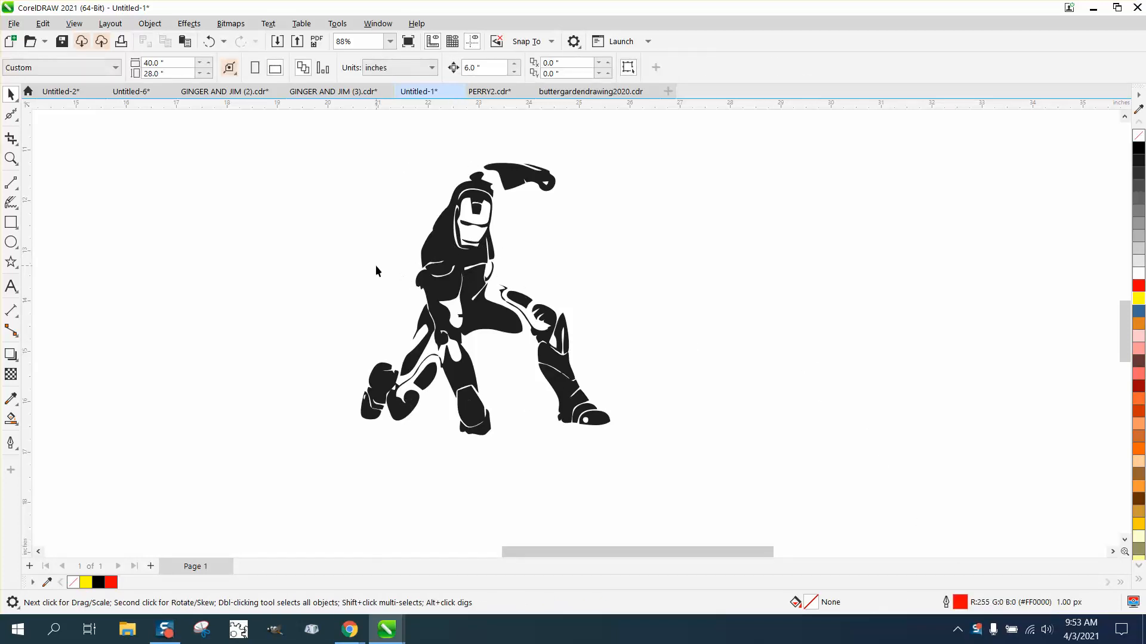
{"action": "mouse_move", "coordinate": [359, 197]}
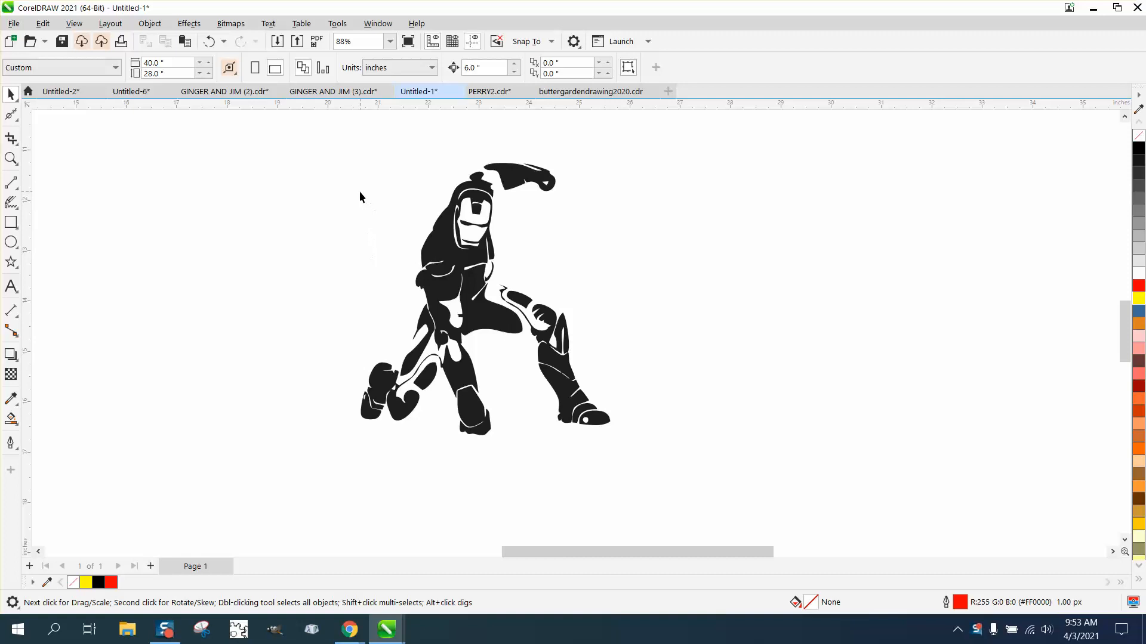
{"action": "mouse_move", "coordinate": [329, 155]}
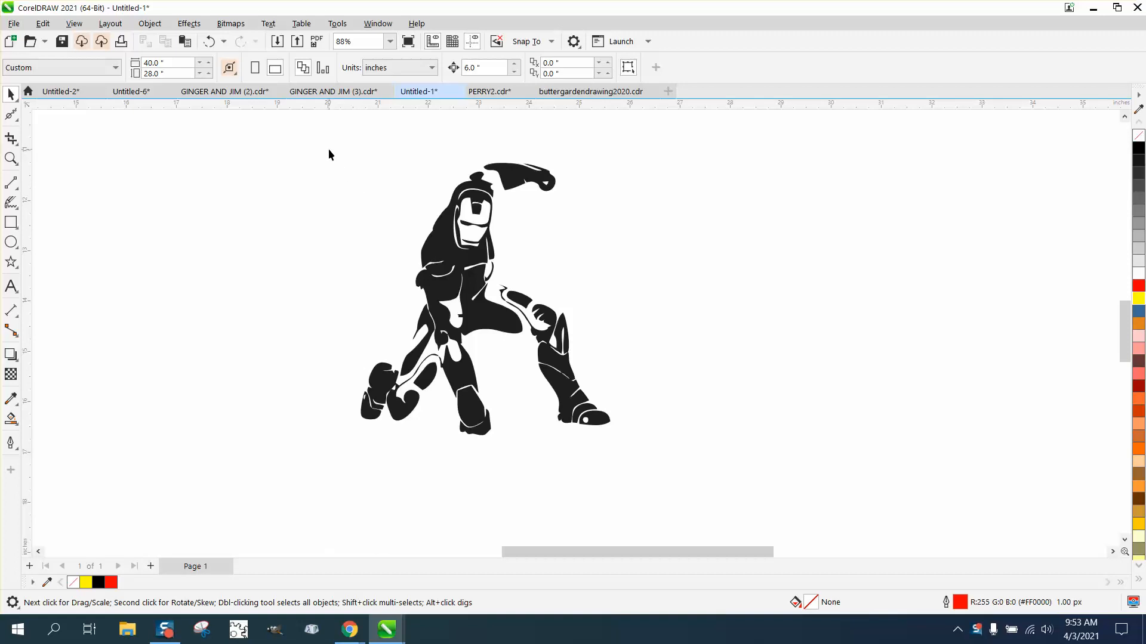
{"action": "left_click", "coordinate": [482, 300]}
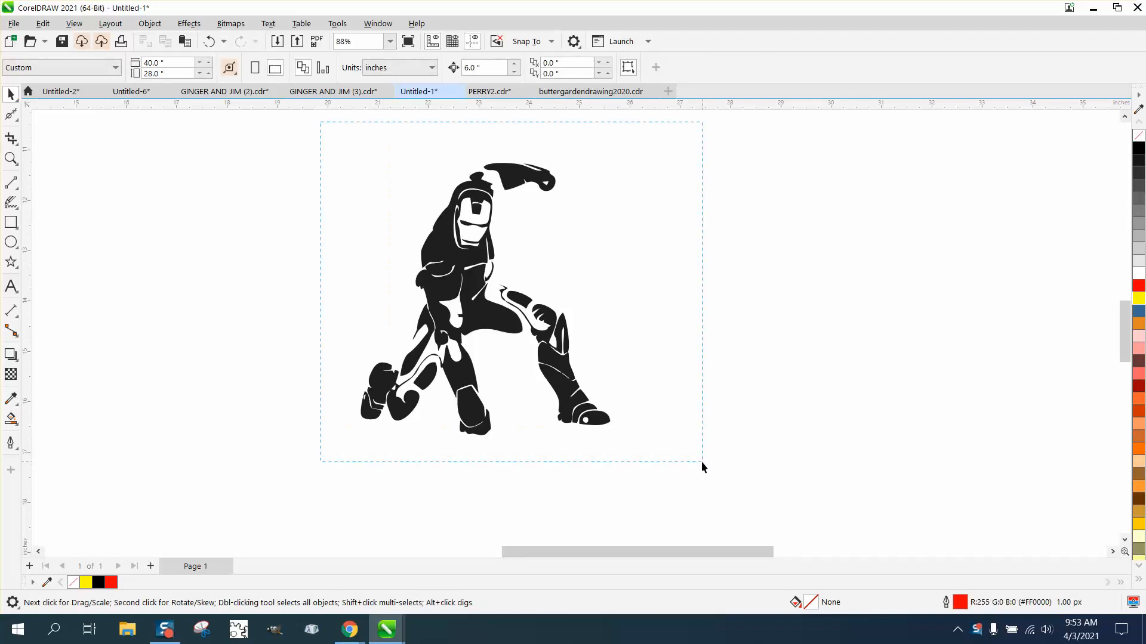
{"action": "left_click", "coordinate": [486, 67]}
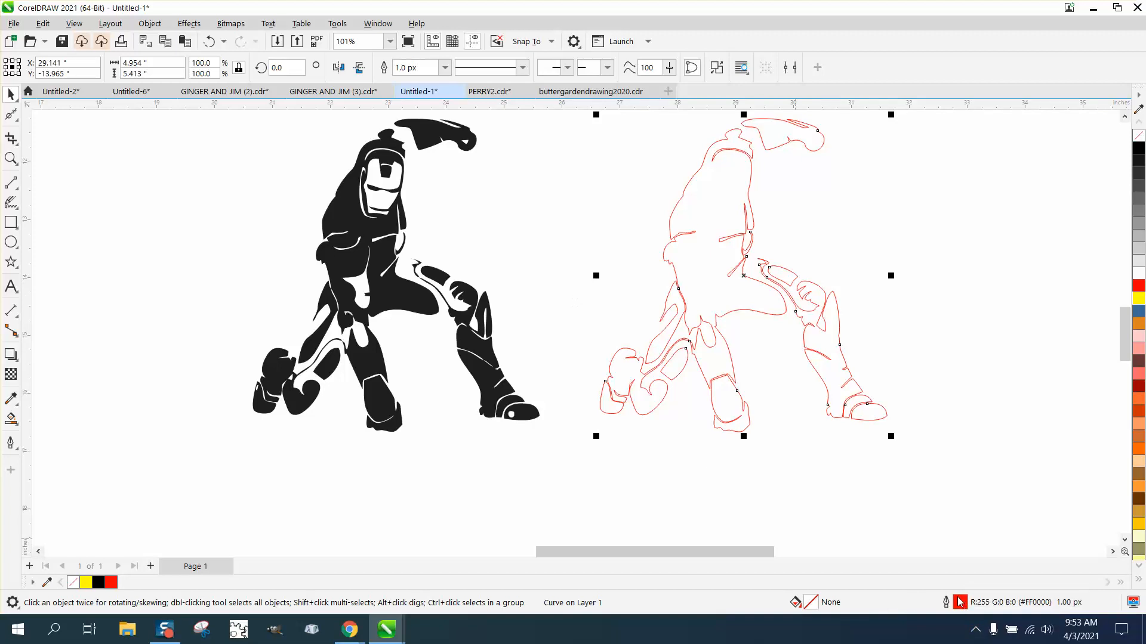
- Give the red copy a Hairline outline weight from the Outline flyout
{"action": "left_click", "coordinate": [11, 443]}
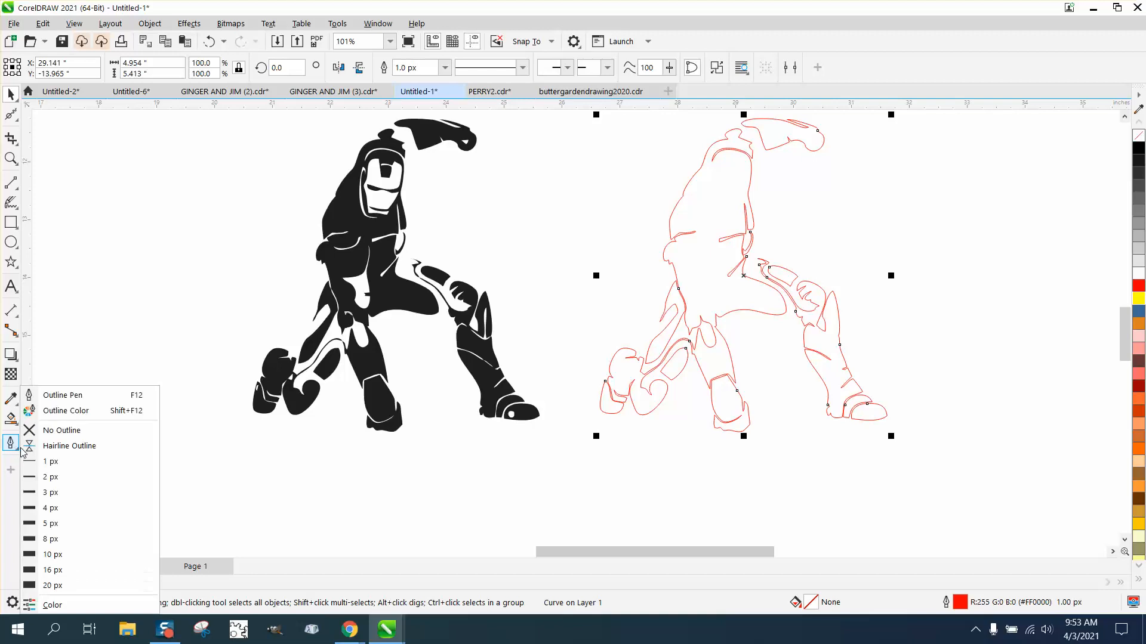
{"action": "left_click", "coordinate": [69, 445]}
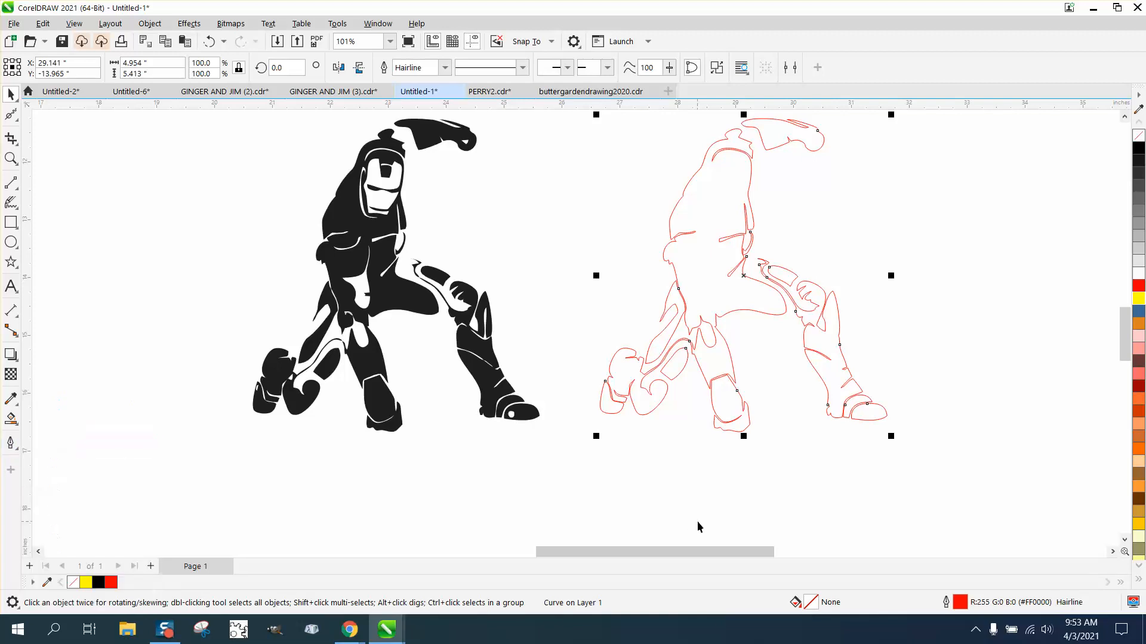
{"action": "mouse_move", "coordinate": [767, 289]}
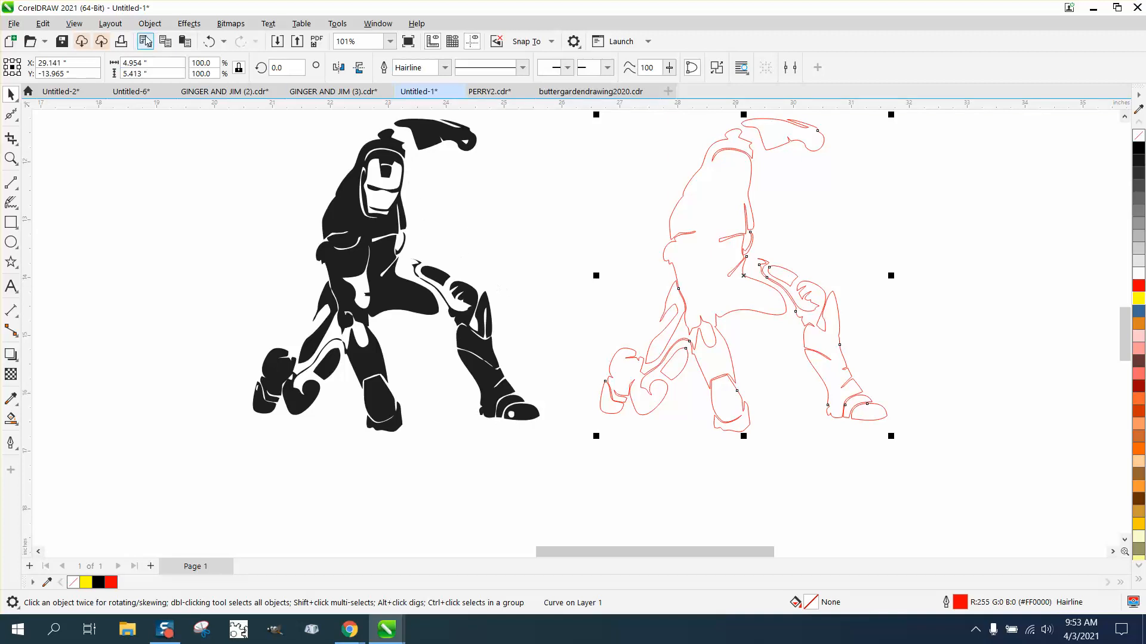
{"action": "left_click", "coordinate": [188, 24]}
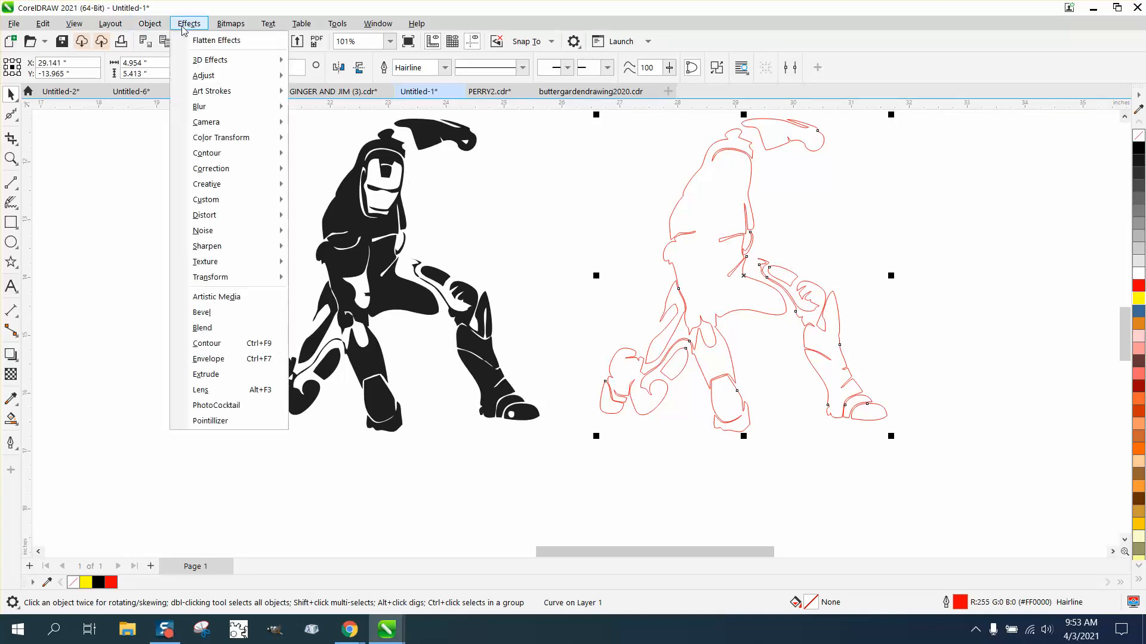
- Apply a 0.1-inch Outside contour to the red copy via Effects > Contour, then undo it
{"action": "left_click", "coordinate": [206, 342]}
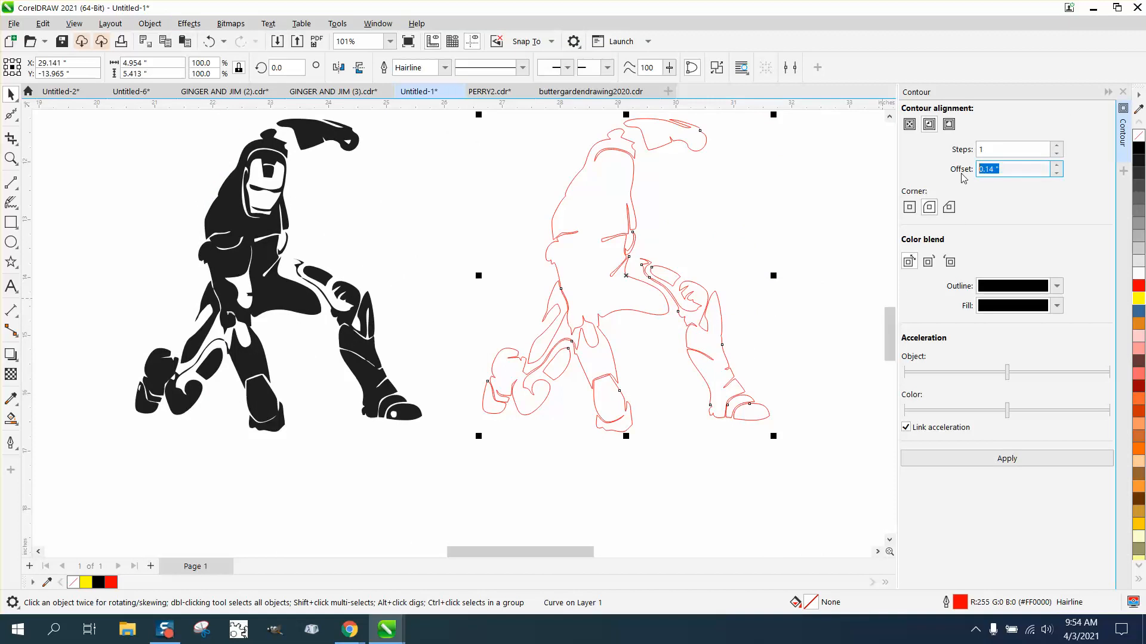
{"action": "type", "text": ".1"}
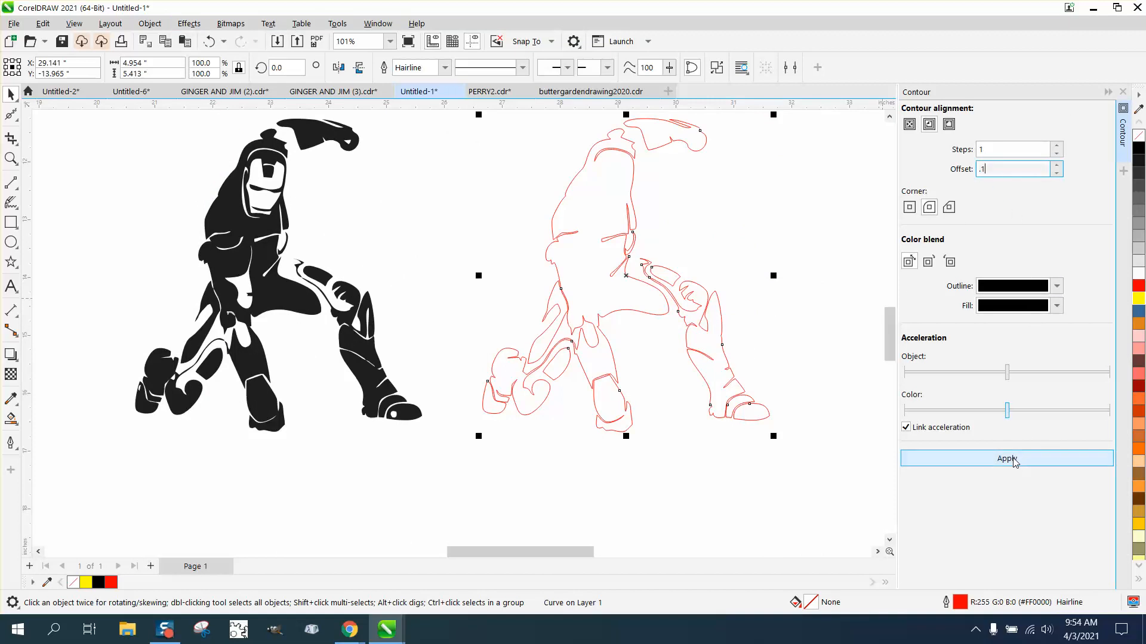
{"action": "left_click", "coordinate": [1006, 458]}
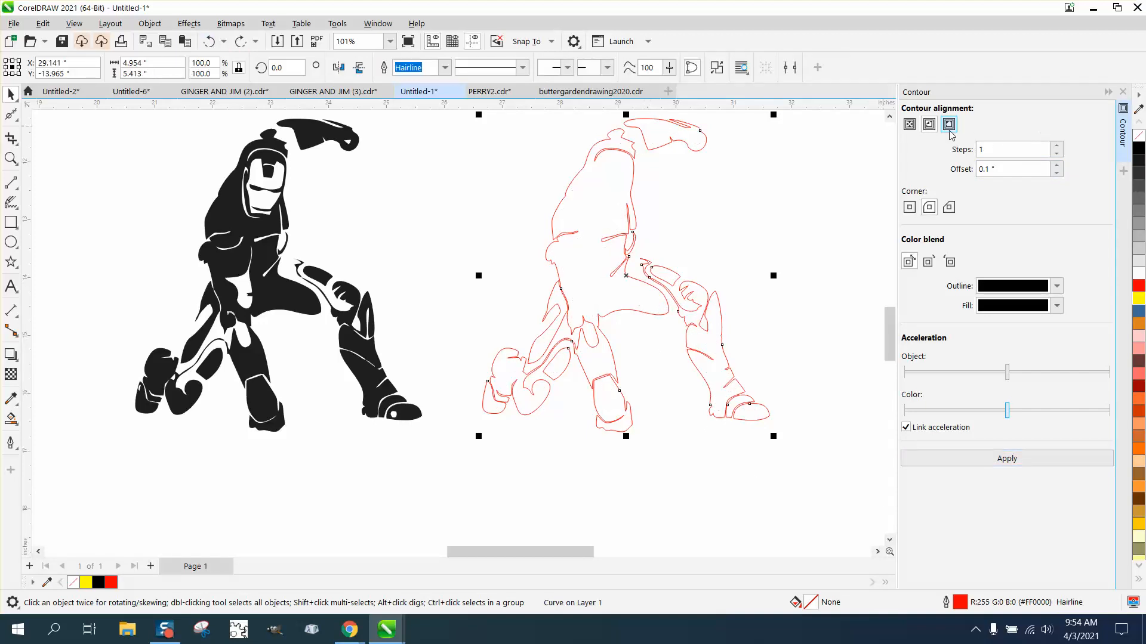
{"action": "left_click", "coordinate": [1006, 458]}
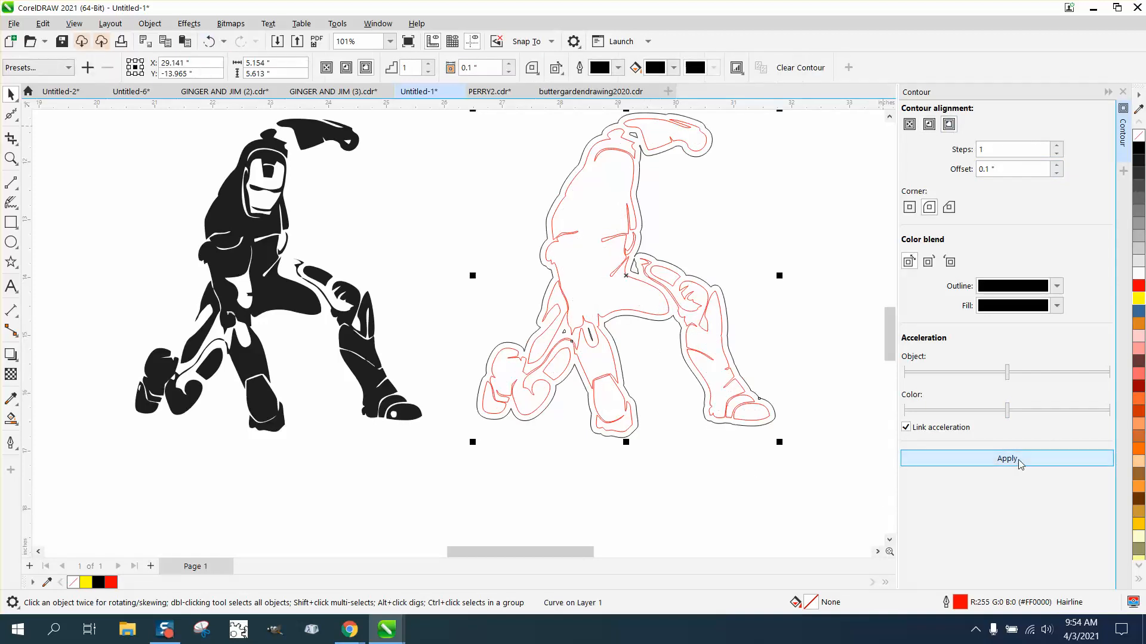
{"action": "left_click", "coordinate": [1006, 458]}
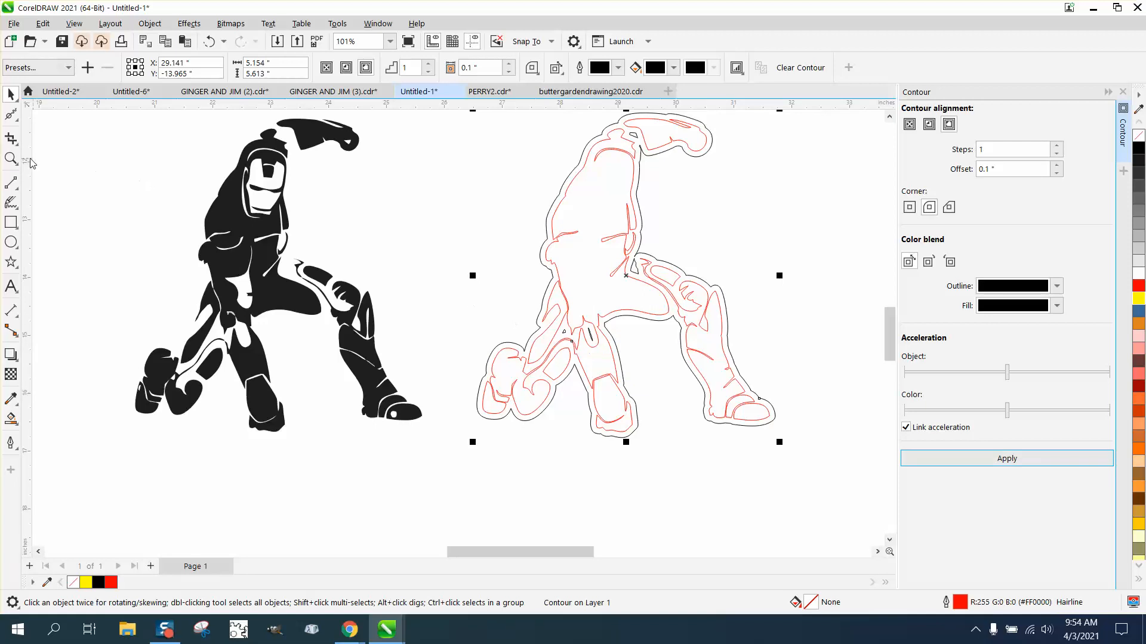
{"action": "left_click", "coordinate": [12, 158]}
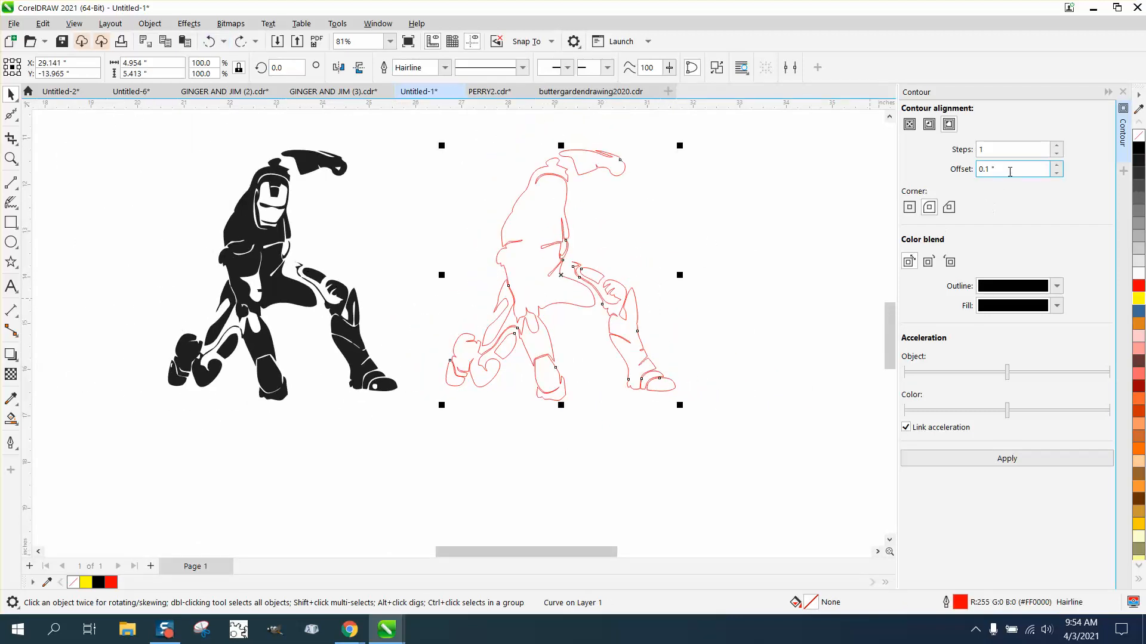
- Apply a 0.25-inch outside contour to the copy, break it apart and move the outer curve to the left
{"action": "type", "text": ".25"}
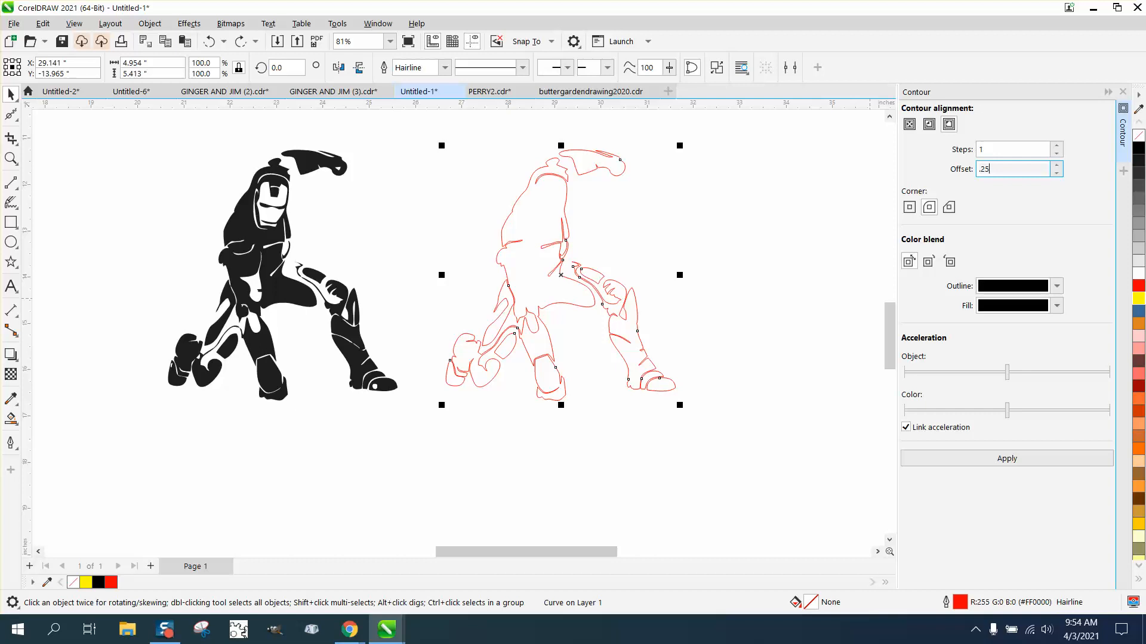
{"action": "left_click", "coordinate": [1006, 458]}
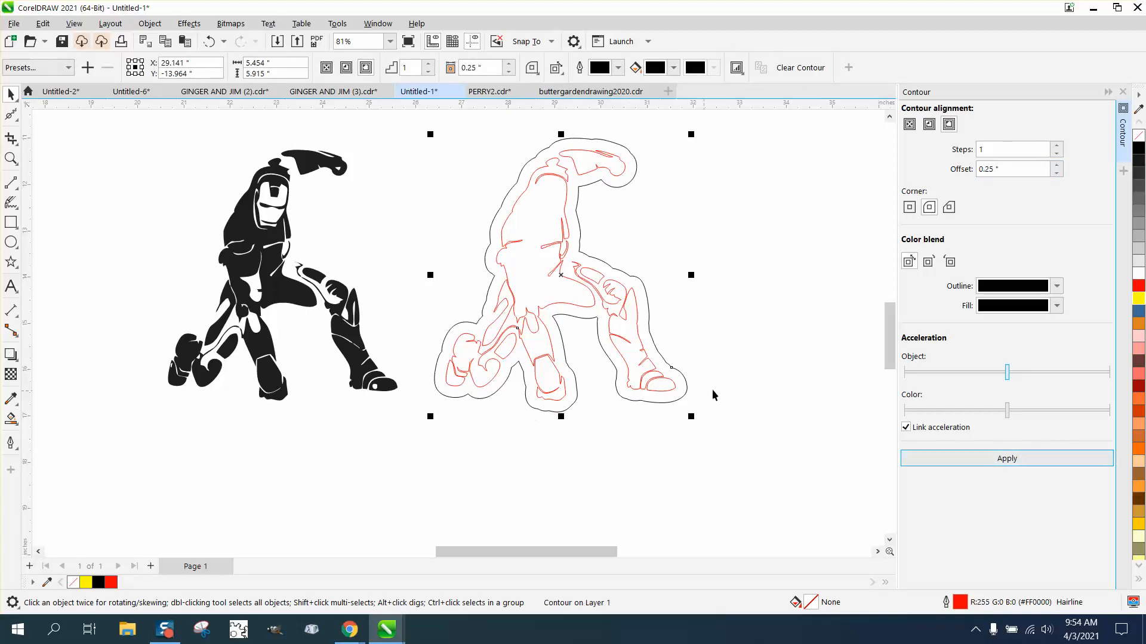
{"action": "left_click", "coordinate": [149, 24]}
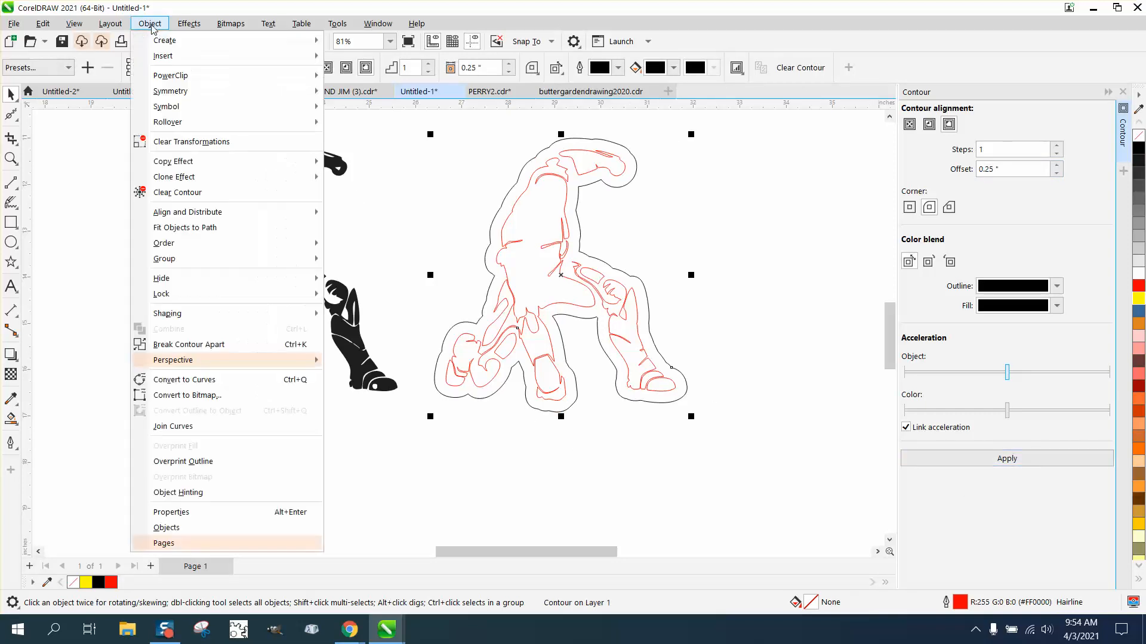
{"action": "mouse_move", "coordinate": [164, 258]}
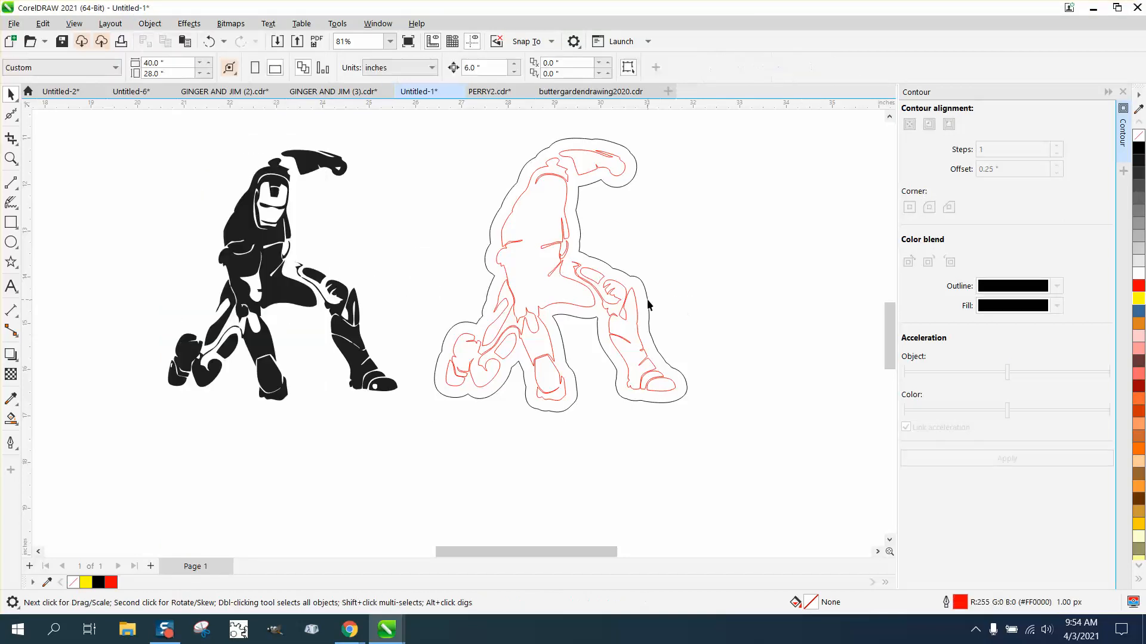
{"action": "left_click", "coordinate": [649, 301]}
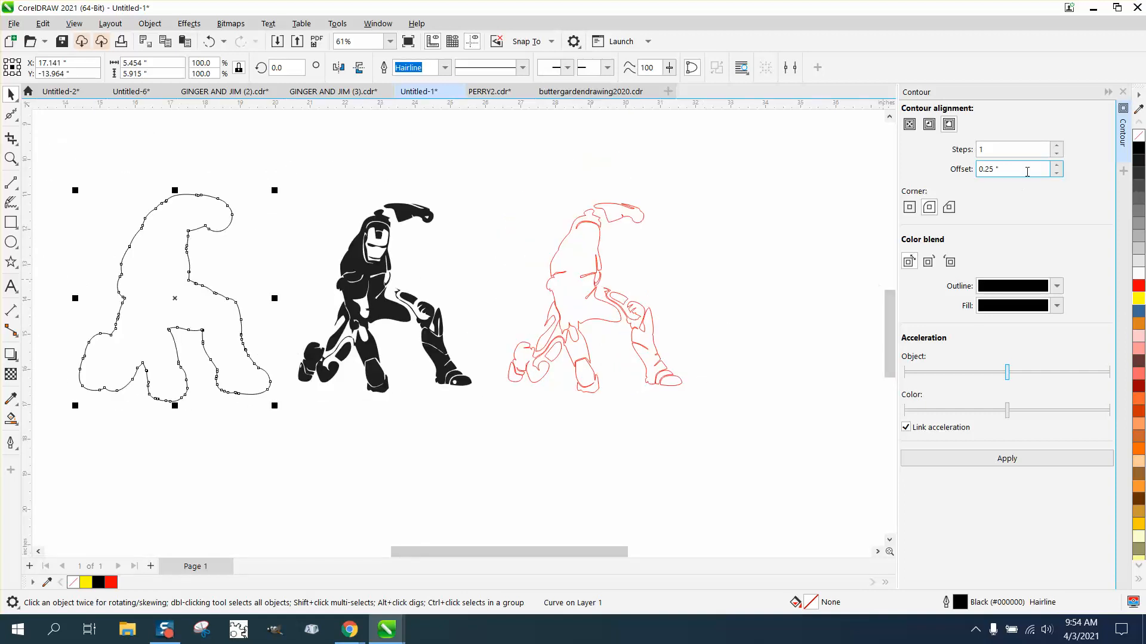
- Apply a 0.15-inch Outside contour to the black silhouette and colour its line red
{"action": "left_click", "coordinate": [928, 124]}
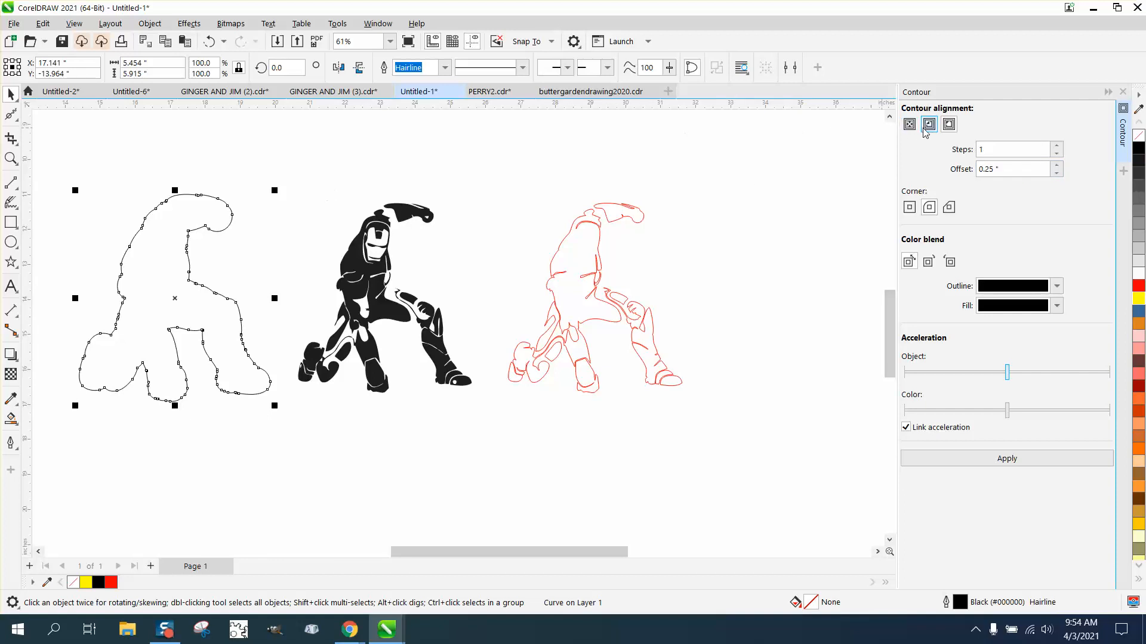
{"action": "left_click", "coordinate": [1018, 168]}
{"action": "type", "text": ".15"}
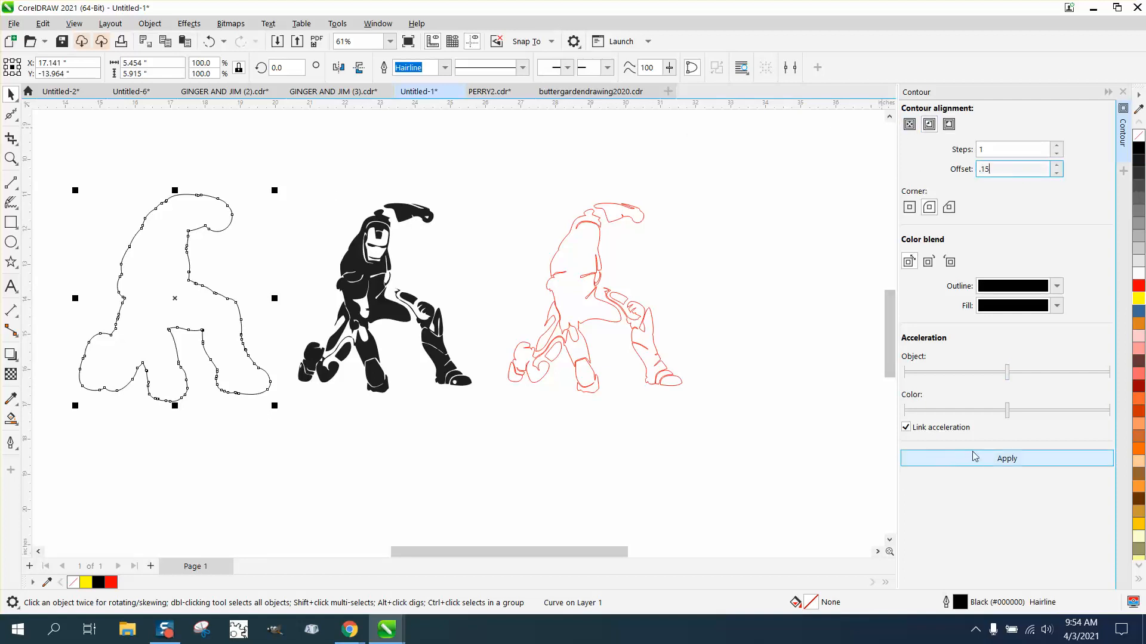
{"action": "left_click", "coordinate": [1005, 458]}
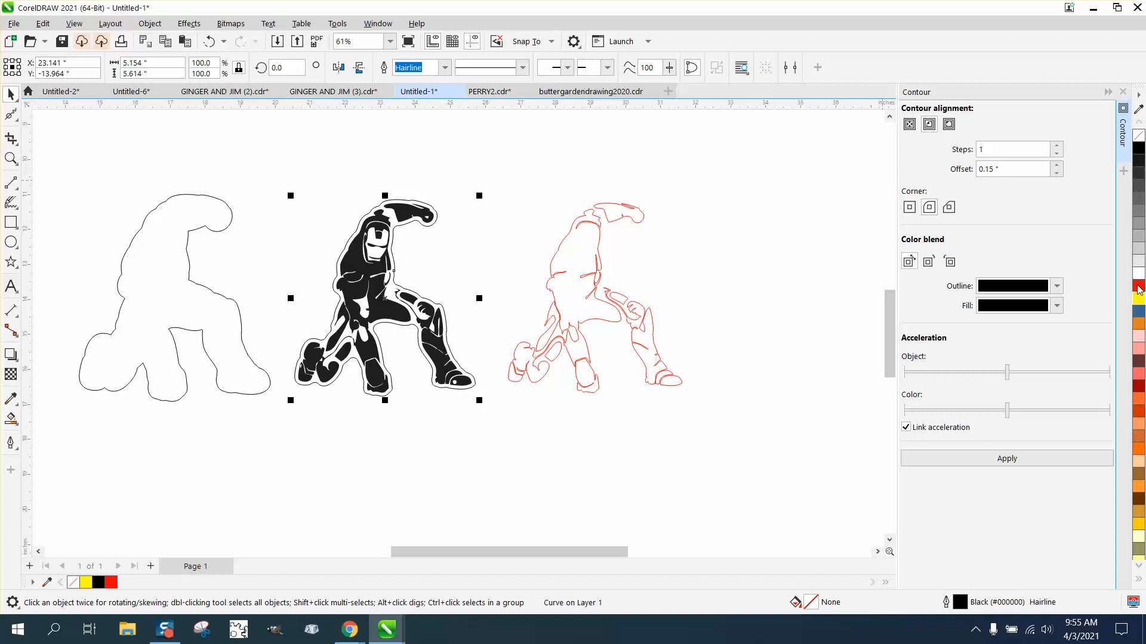
{"action": "left_click", "coordinate": [1137, 285]}
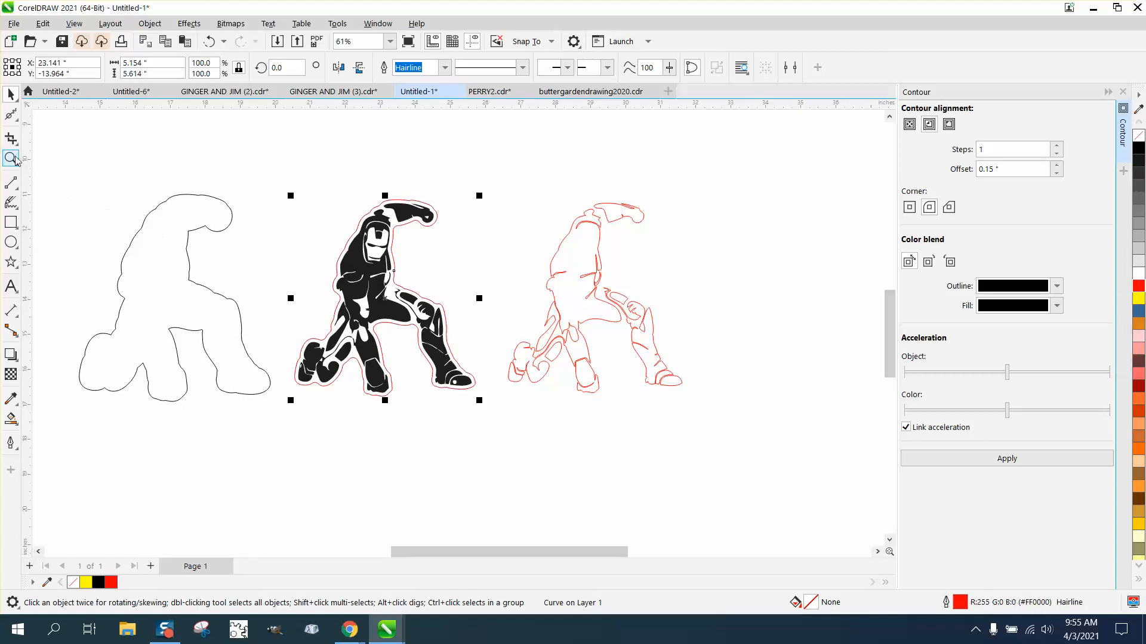
{"action": "left_click", "coordinate": [107, 250]}
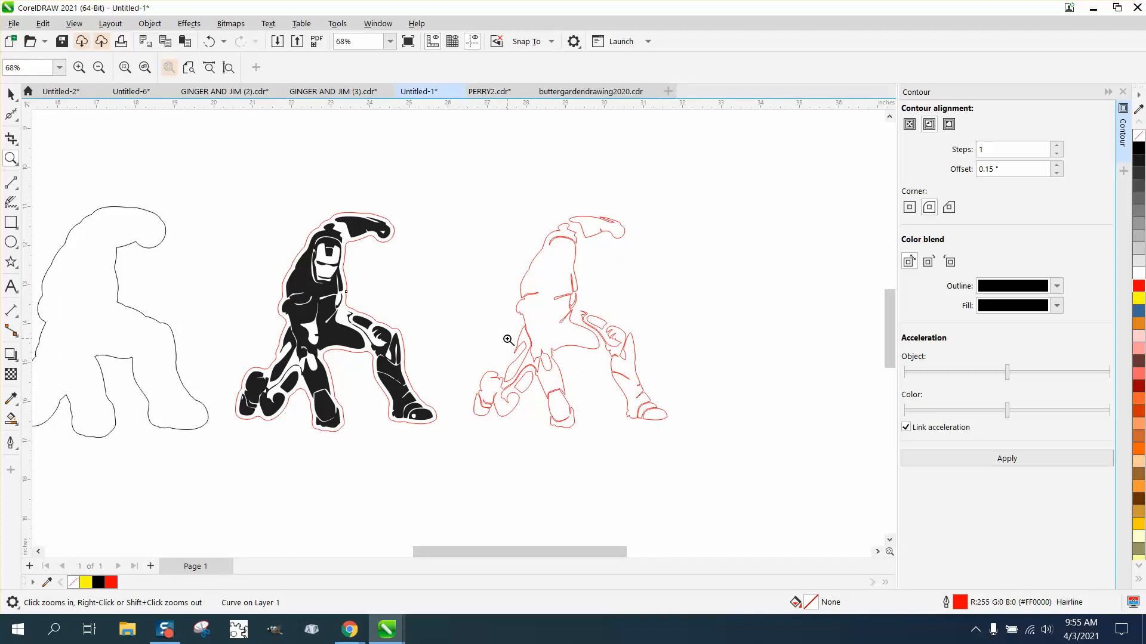
{"action": "left_click", "coordinate": [508, 340]}
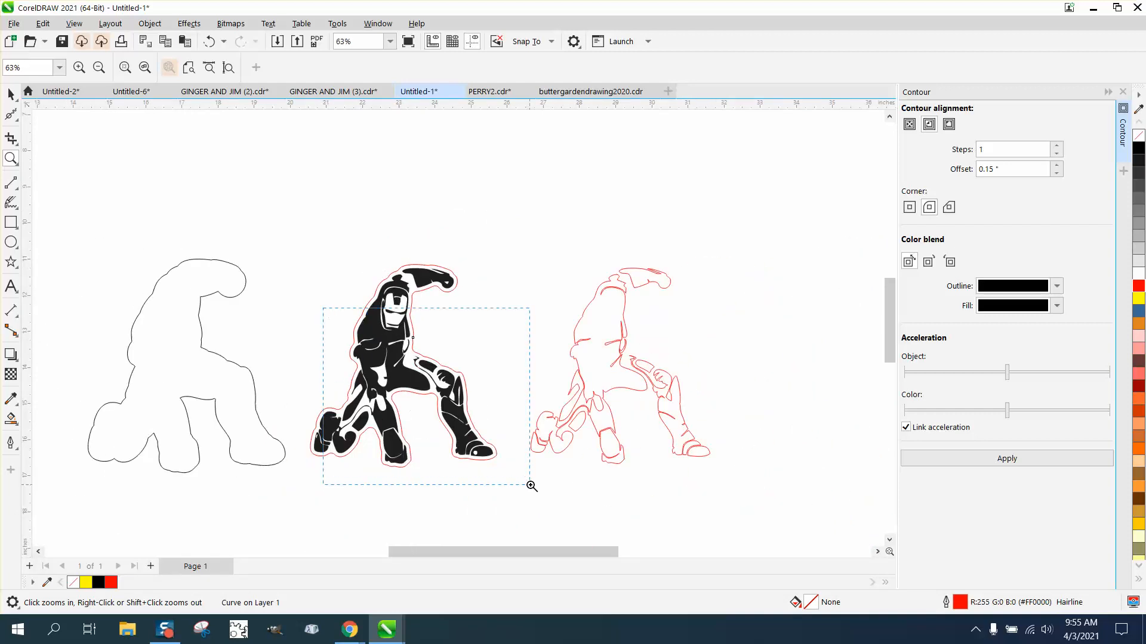
{"action": "left_click", "coordinate": [532, 486]}
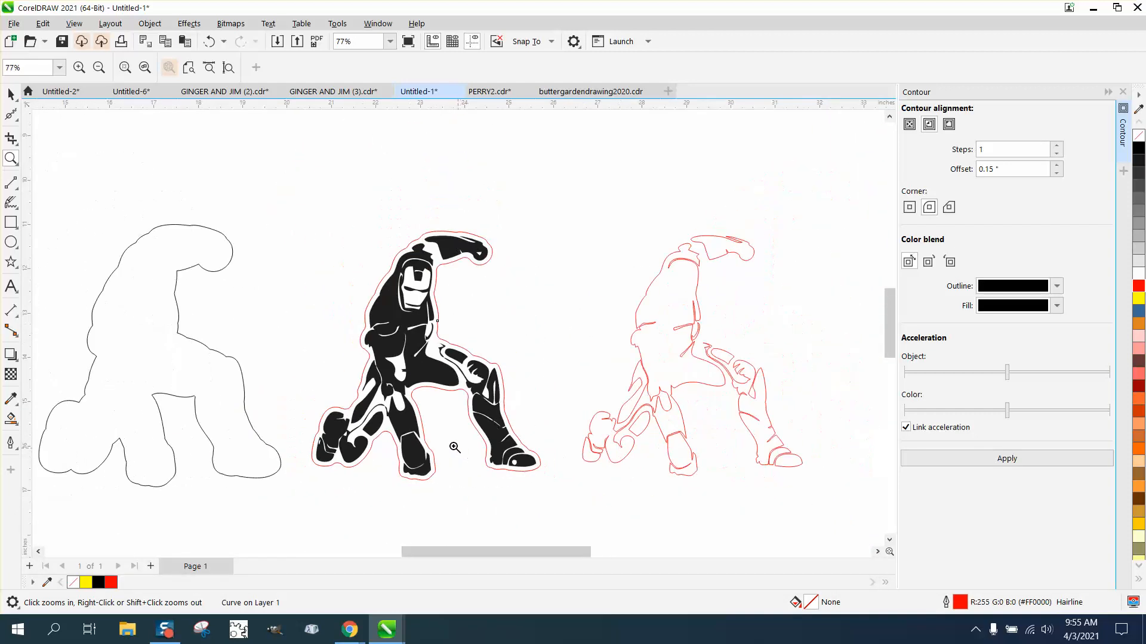
{"action": "left_click", "coordinate": [425, 355]}
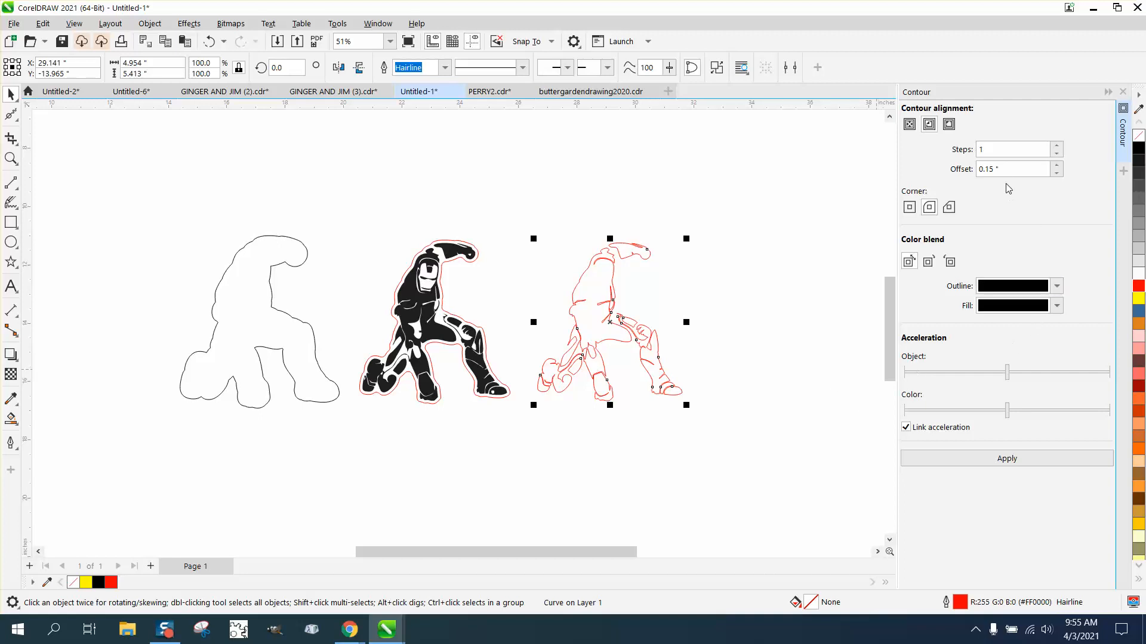
- Contour the red line drawing at 0.5 inch, then enlarge the offset to about 1 inch outside
{"action": "left_click", "coordinate": [1012, 168]}
{"action": "type", "text": ".5"}
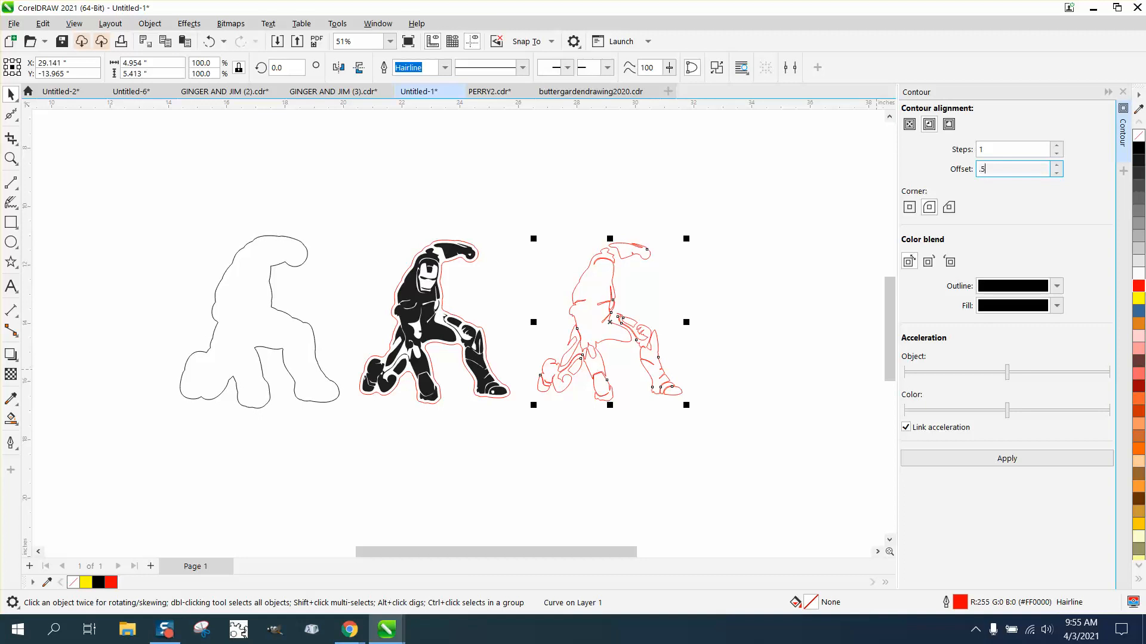
{"action": "left_click", "coordinate": [1006, 458]}
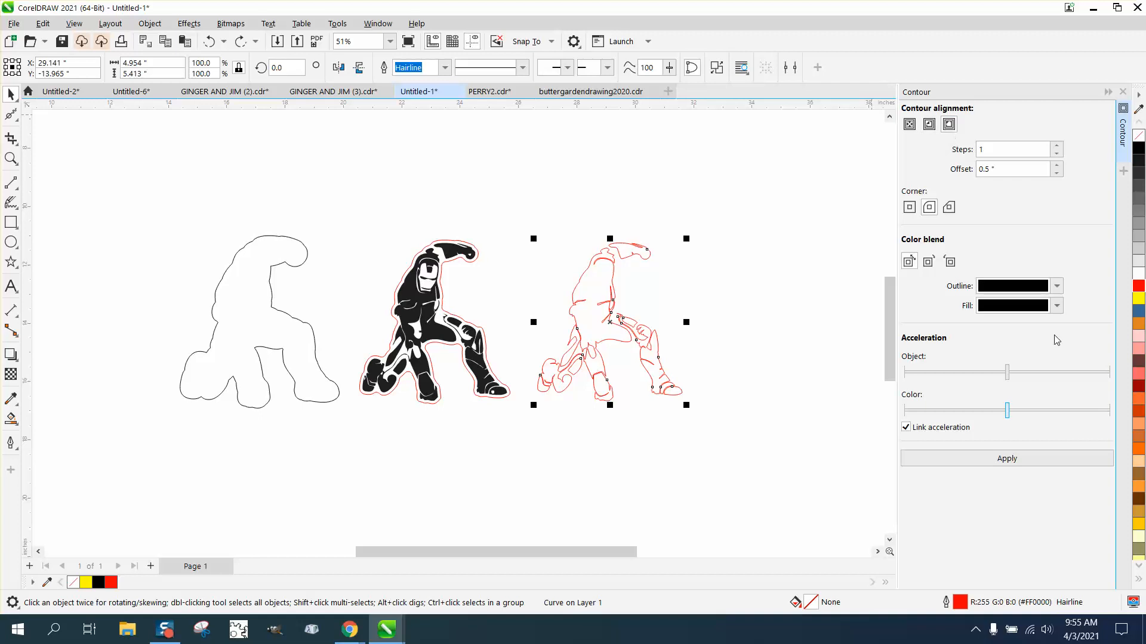
{"action": "left_click", "coordinate": [1004, 458]}
{"action": "type", "text": "1"}
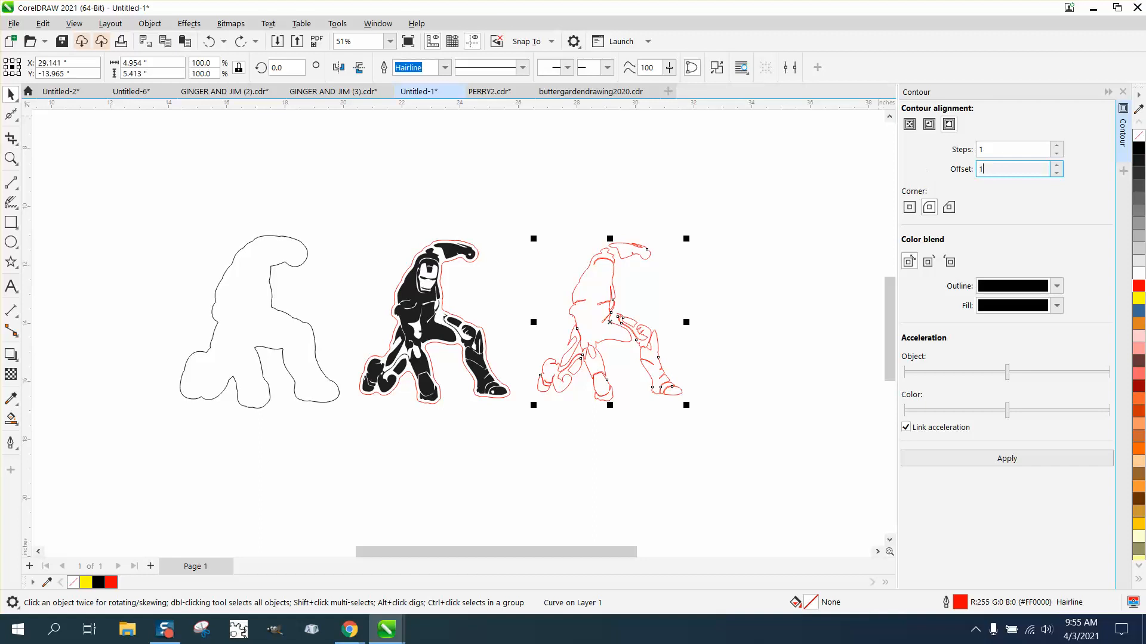
{"action": "left_click", "coordinate": [1006, 458]}
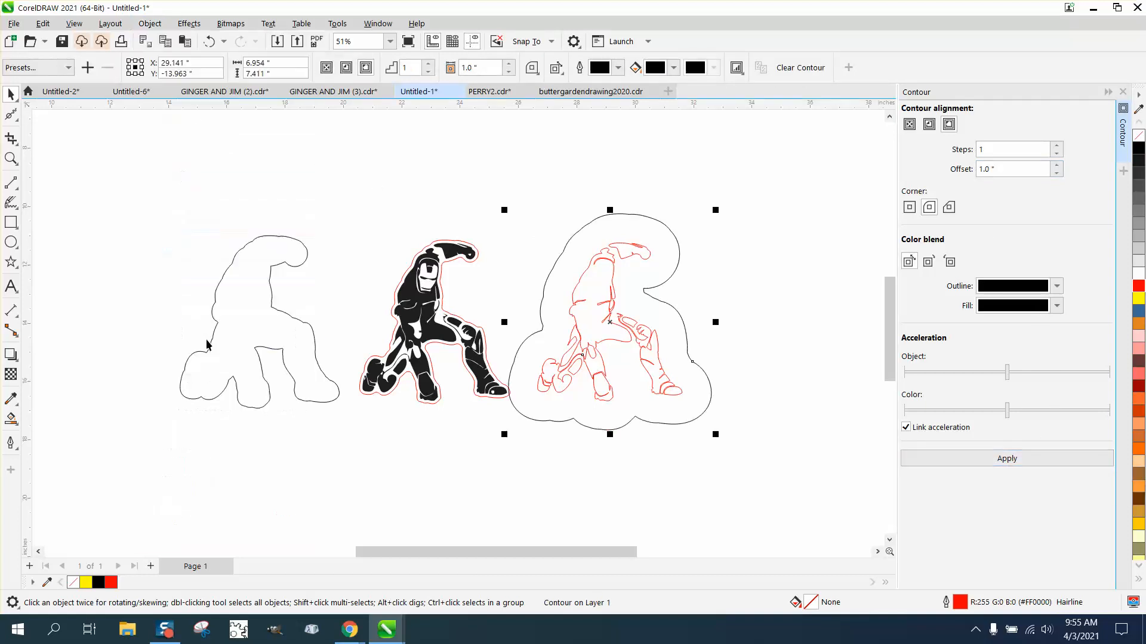
{"action": "left_click", "coordinate": [11, 114]}
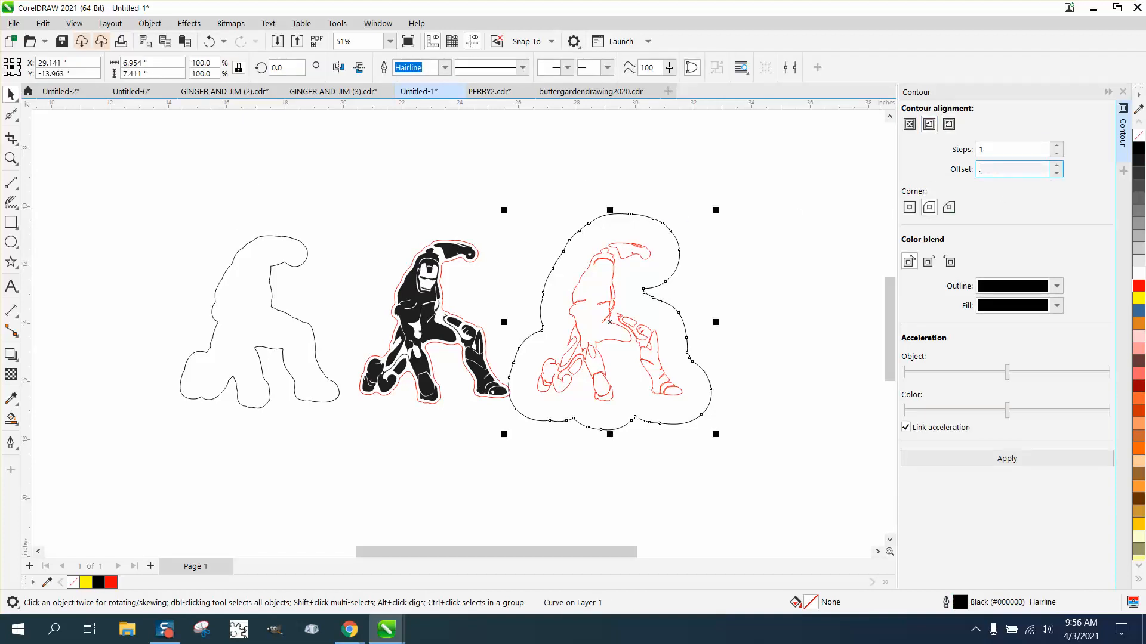
- Apply a 0.9-inch contour to the large outer curve and select the resulting nested objects
{"action": "type", "text": ".9"}
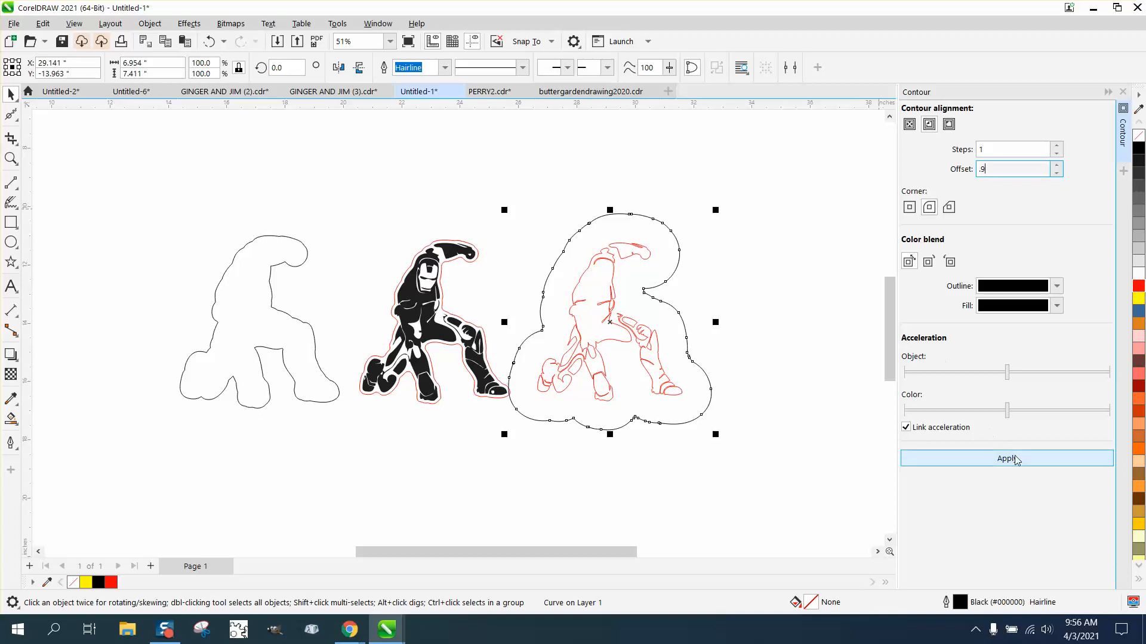
{"action": "left_click", "coordinate": [1006, 458]}
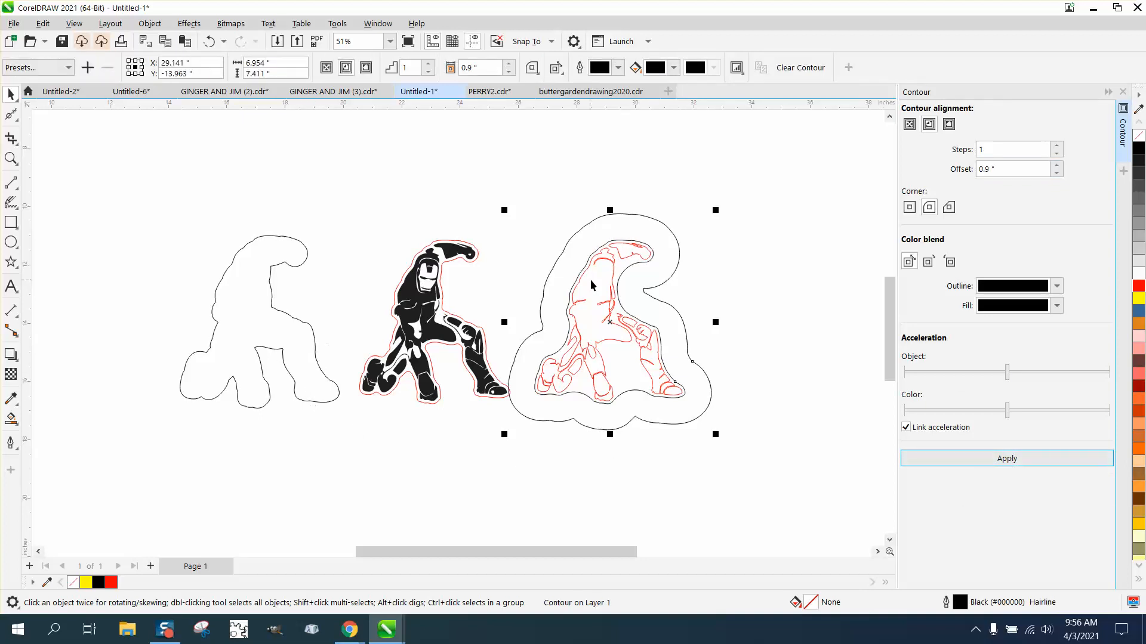
{"action": "left_click", "coordinate": [12, 159]}
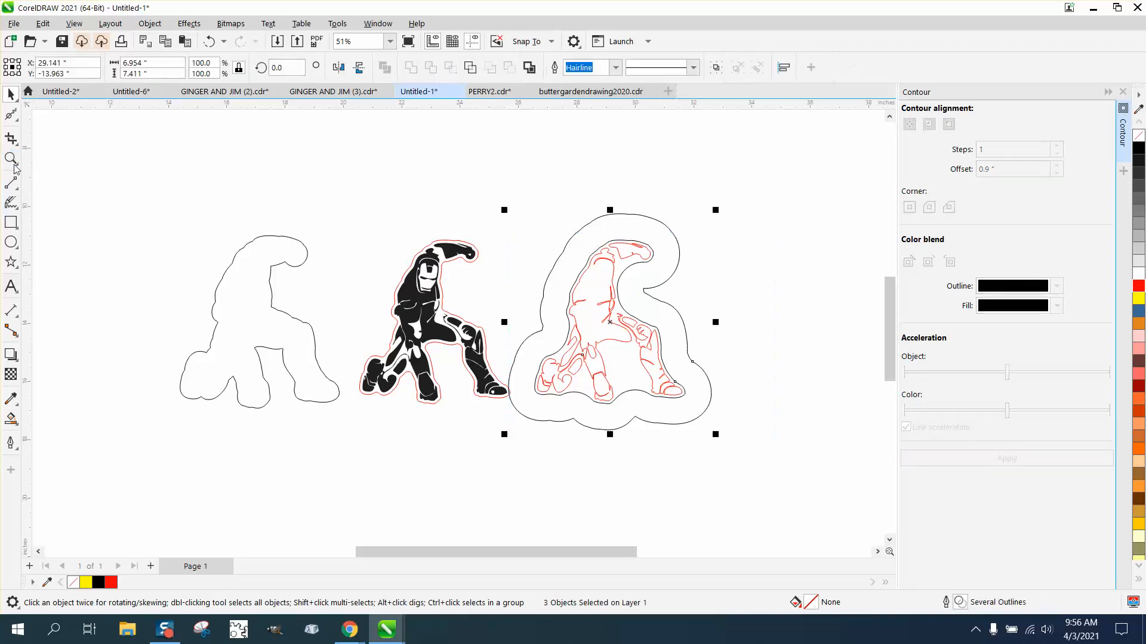
{"action": "left_click", "coordinate": [12, 158]}
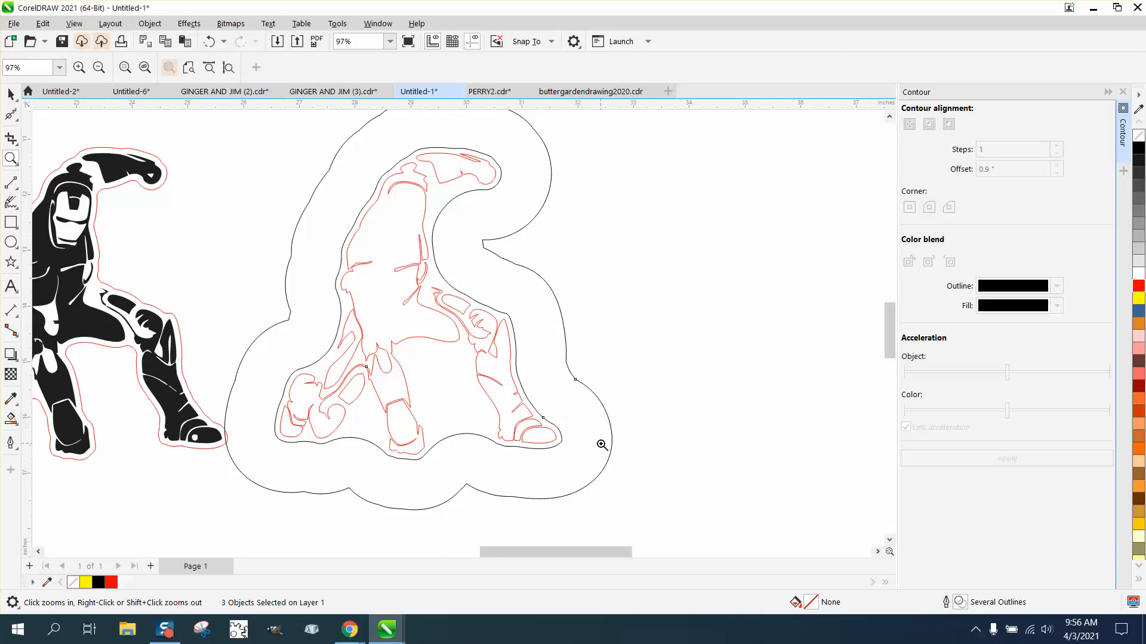
{"action": "left_click", "coordinate": [99, 67]}
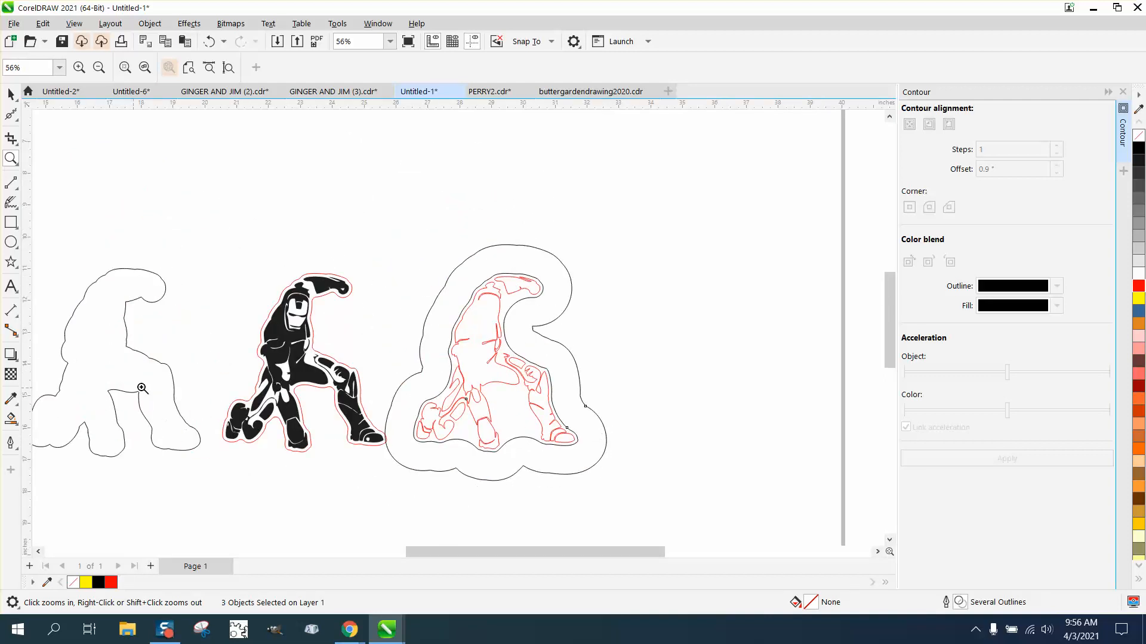
{"action": "left_click", "coordinate": [142, 388]}
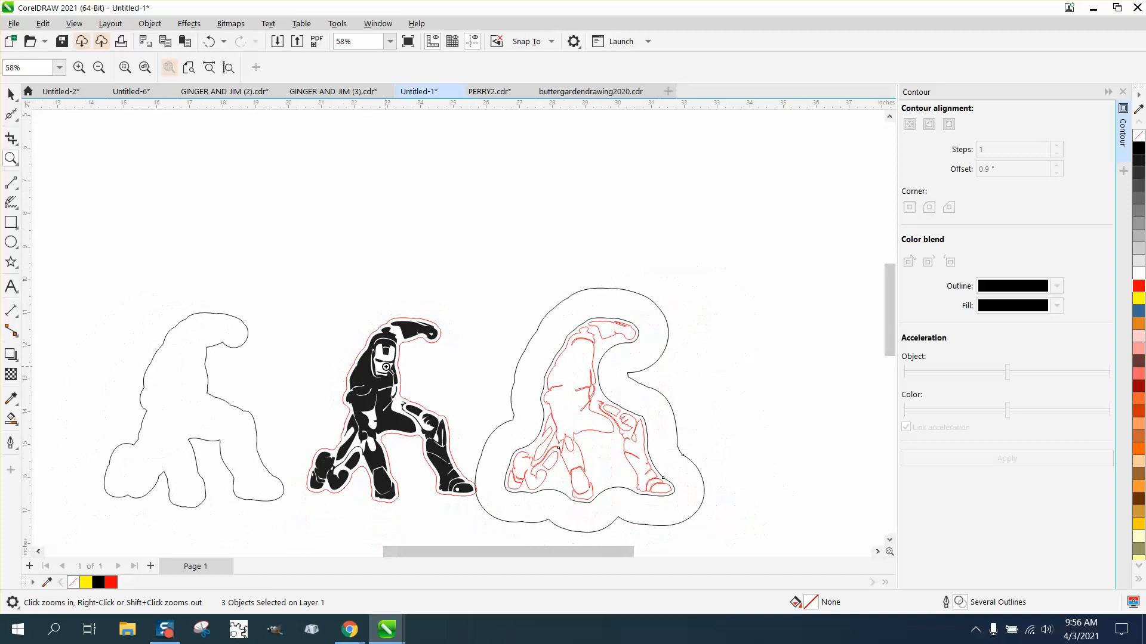
{"action": "left_click", "coordinate": [772, 531]}
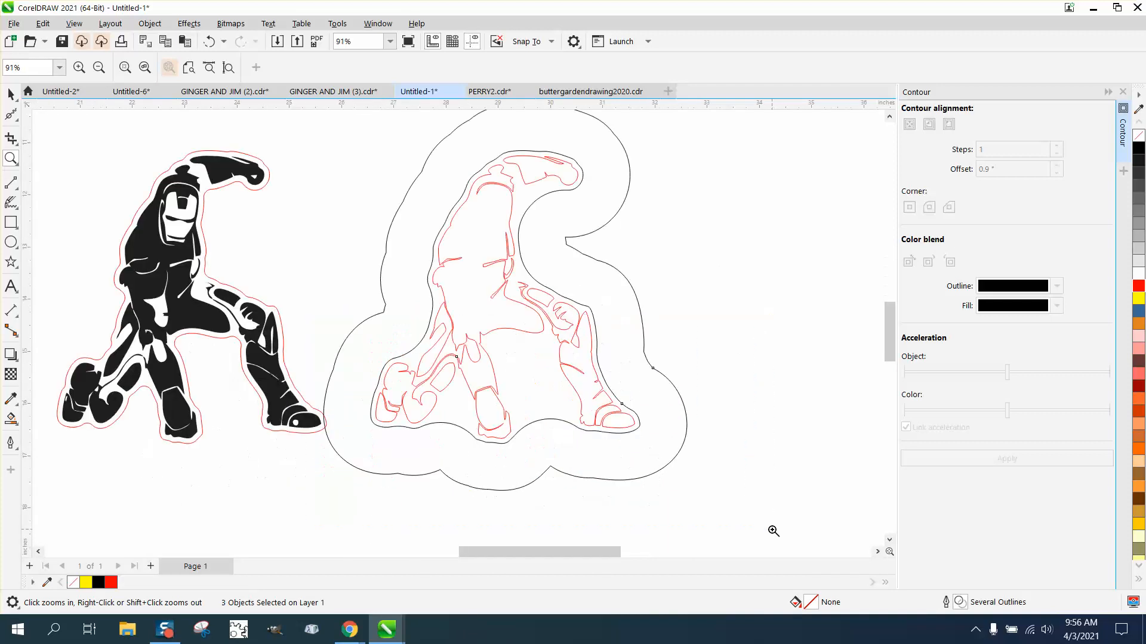